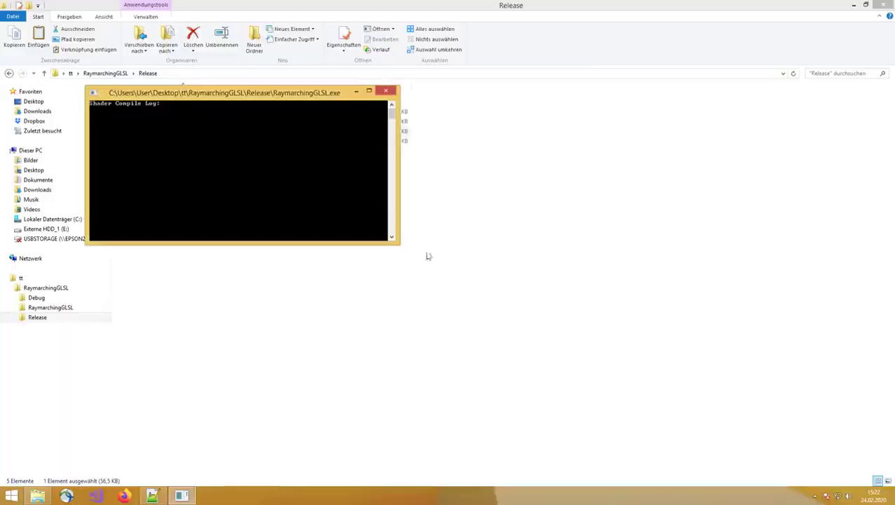
# Move the shader compile log window aside to reveal the Release folder's file list
pyautogui.moveTo(224, 92); pyautogui.dragTo(230, 132)
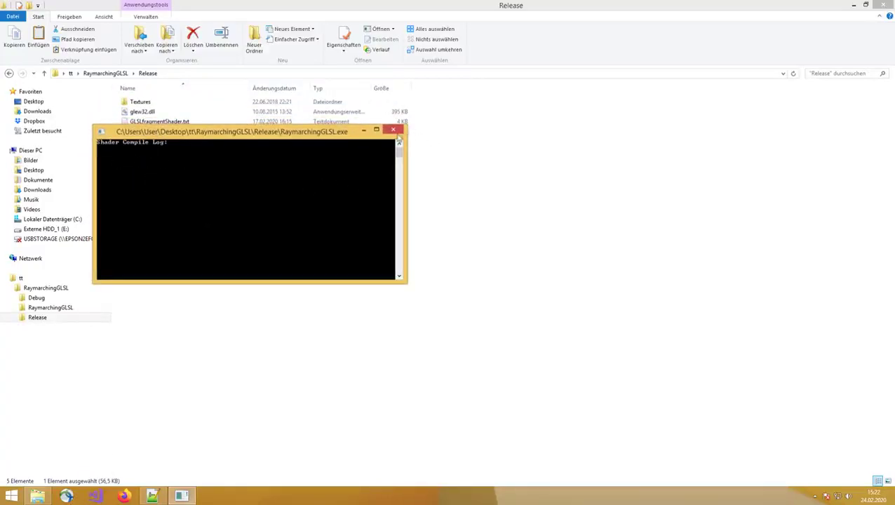
pyautogui.moveTo(394, 132)
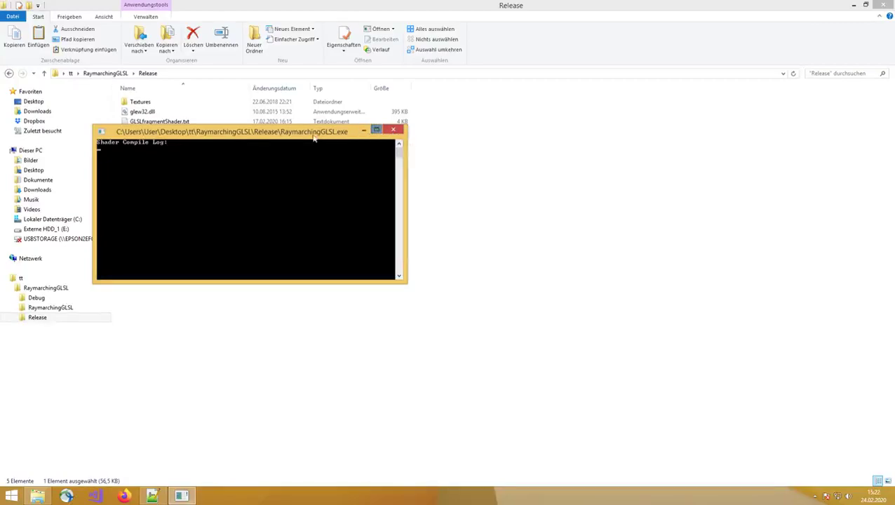
pyautogui.moveTo(177, 179)
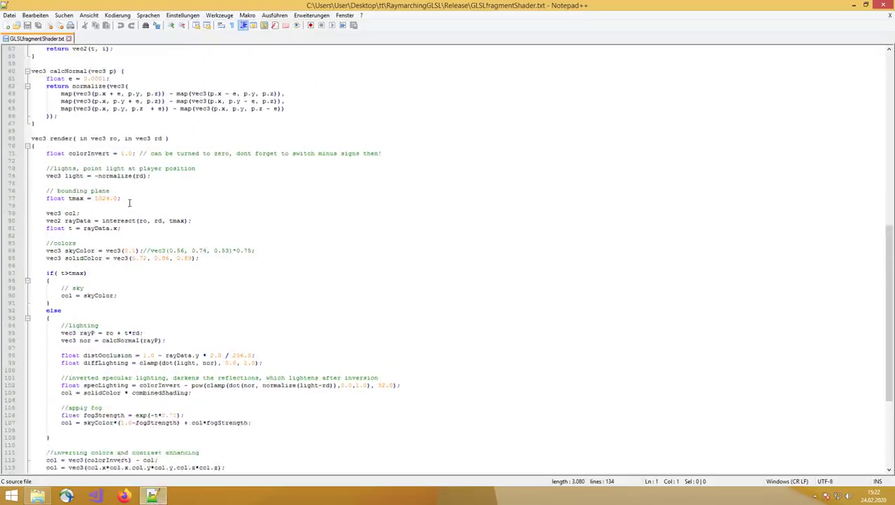
pyautogui.scroll(3)
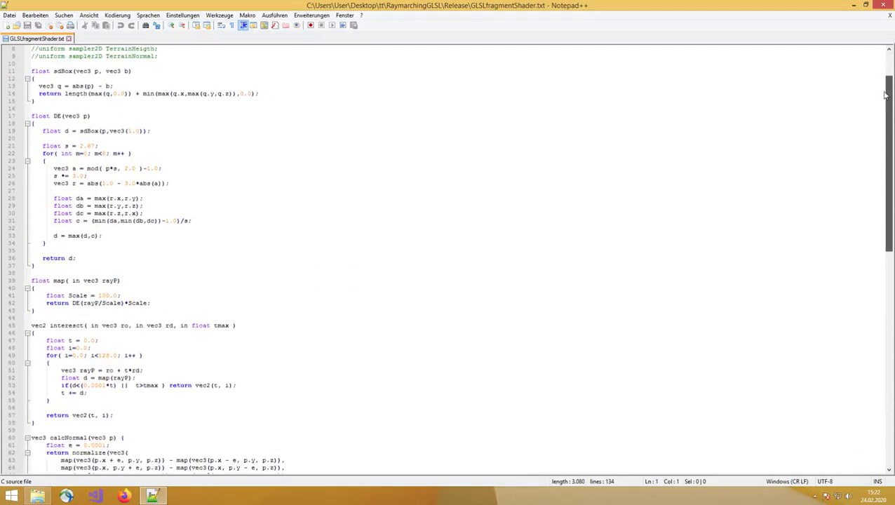
pyautogui.scroll(-3)
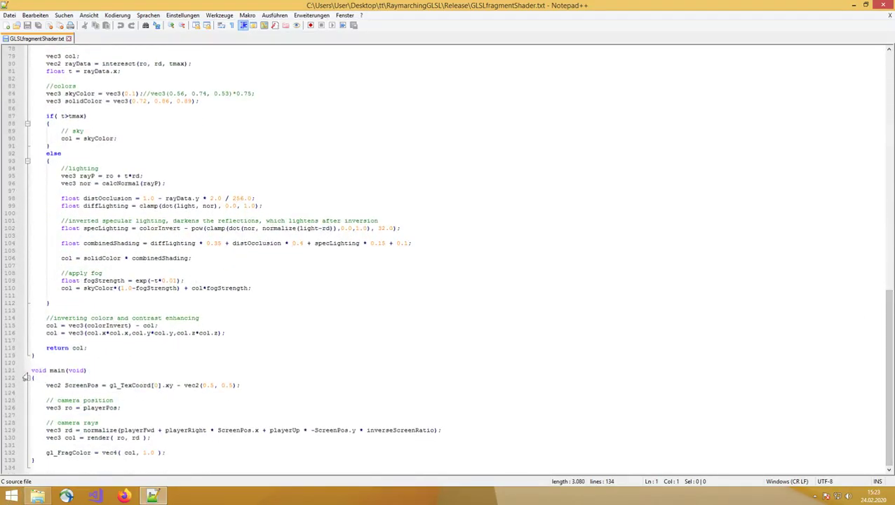
pyautogui.moveTo(31, 370); pyautogui.dragTo(77, 463)
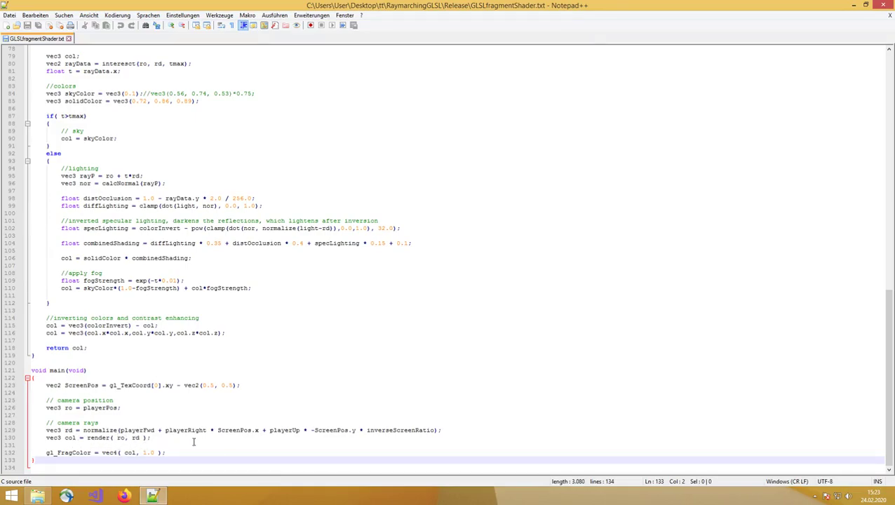
pyautogui.moveTo(52, 423)
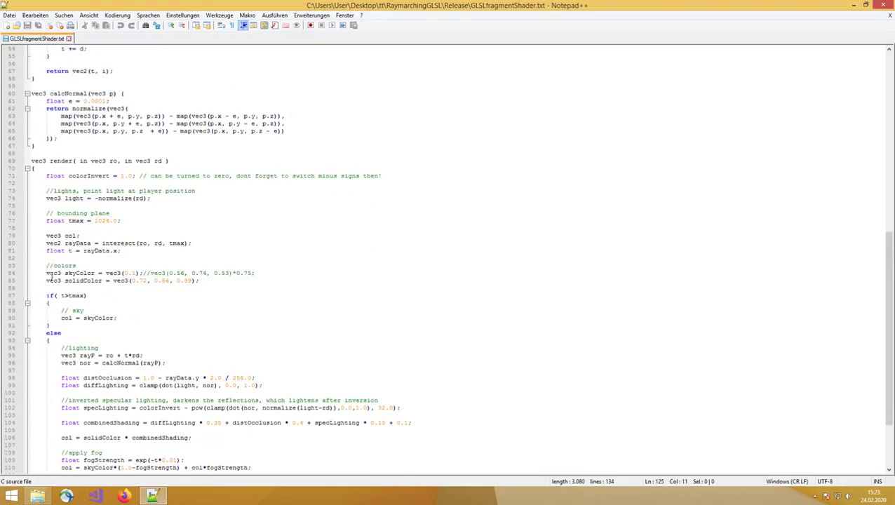
pyautogui.scroll(-3)
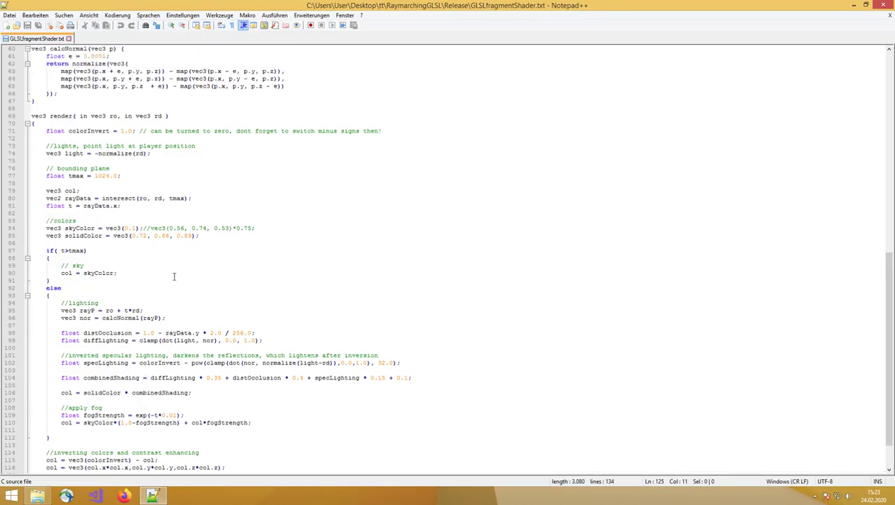
pyautogui.scroll(-3)
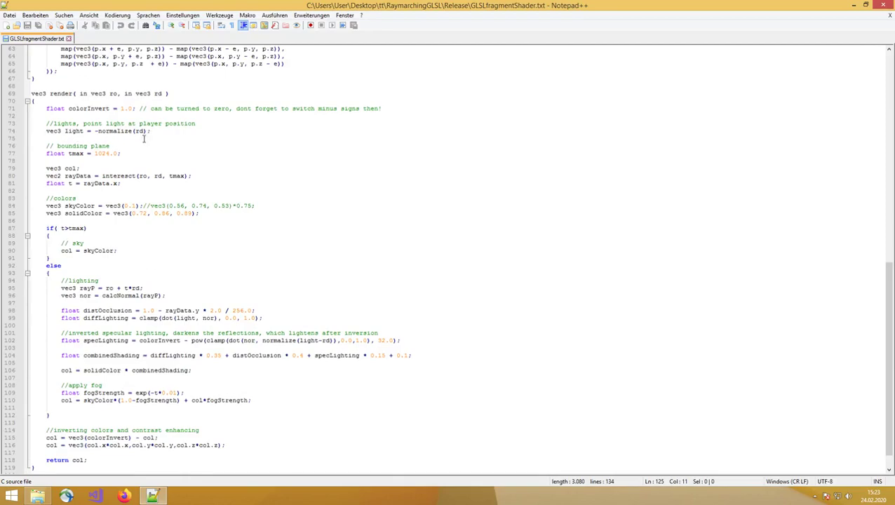
pyautogui.moveTo(101, 151)
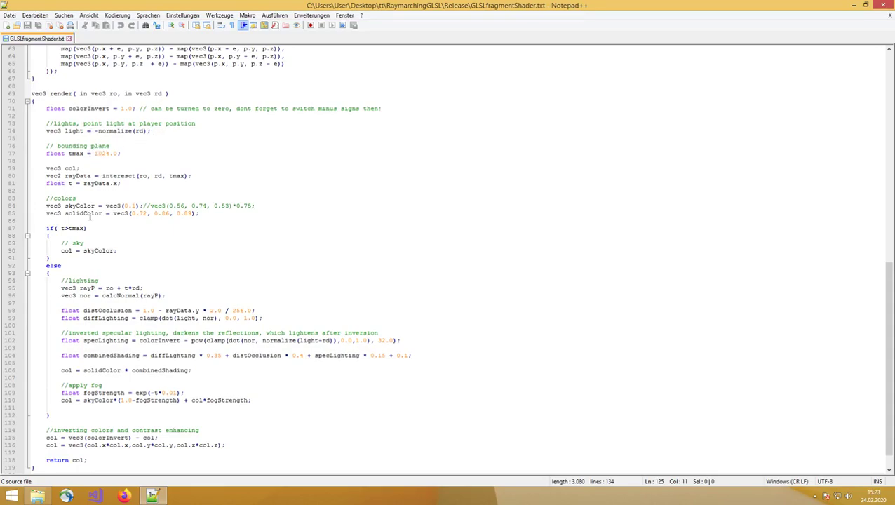
pyautogui.scroll(-3)
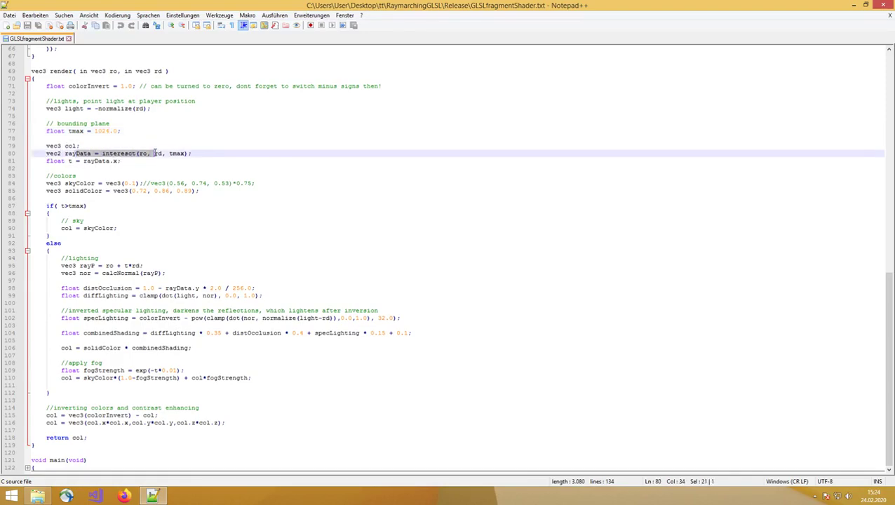
pyautogui.click(119, 153)
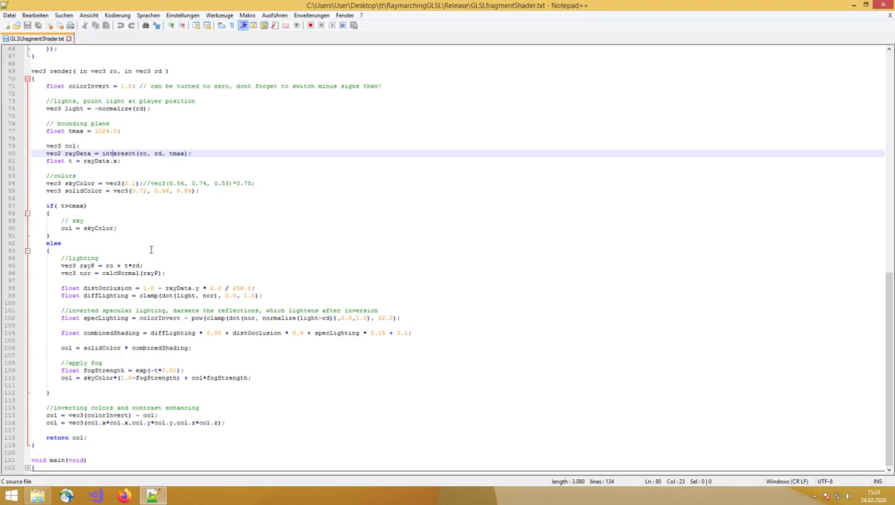
pyautogui.moveTo(157, 332)
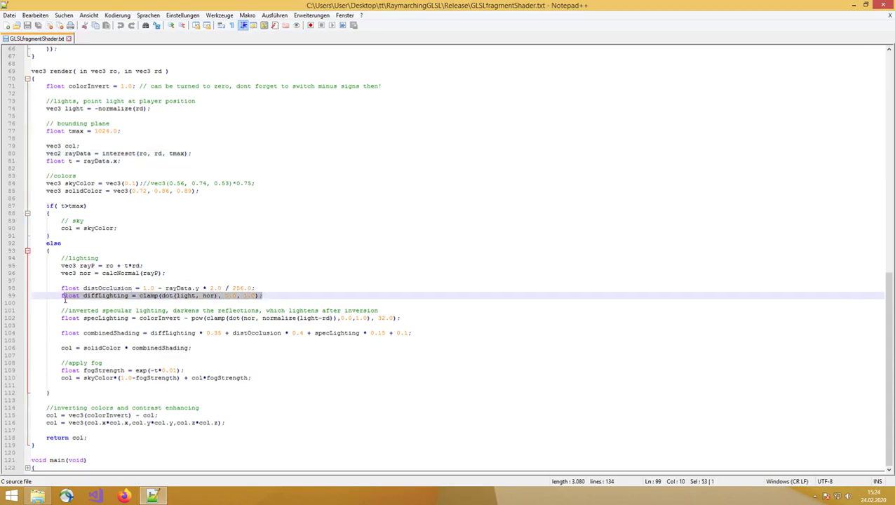
# Search Startpage for "diffuse lighting" in Firefox and switch to image results
pyautogui.click(123, 497)
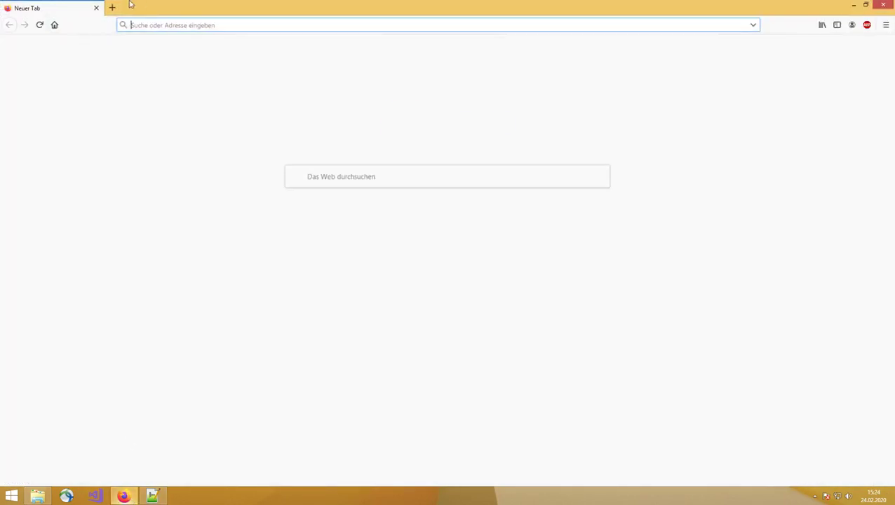
pyautogui.write('dif')
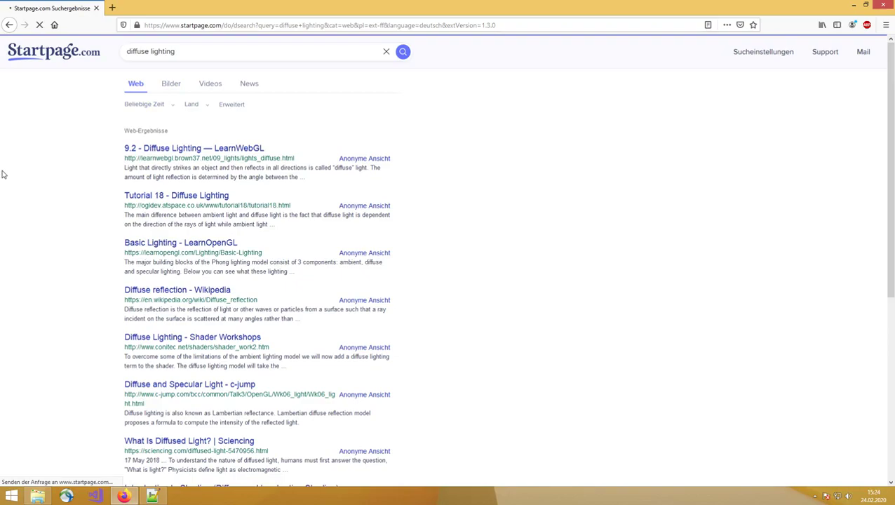
pyautogui.click(171, 84)
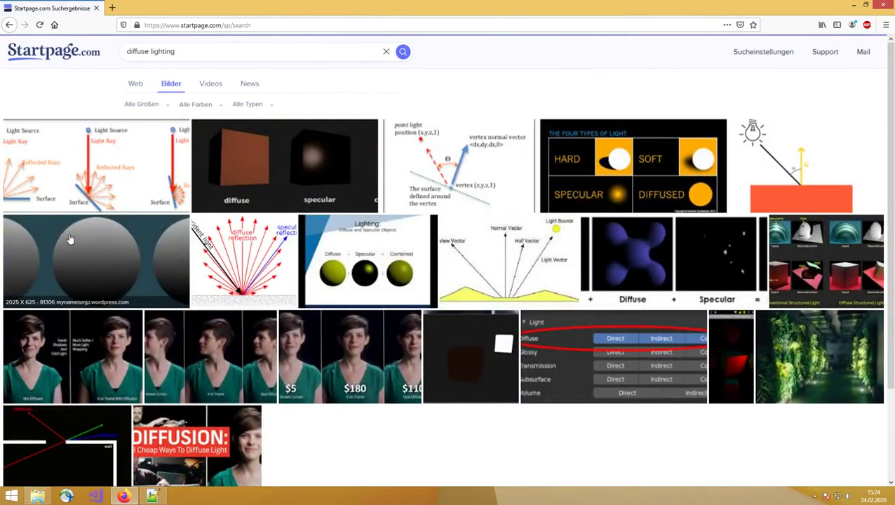
# View the diffuse, specular and combined spheres image, then return to the shader source
pyautogui.click(364, 273)
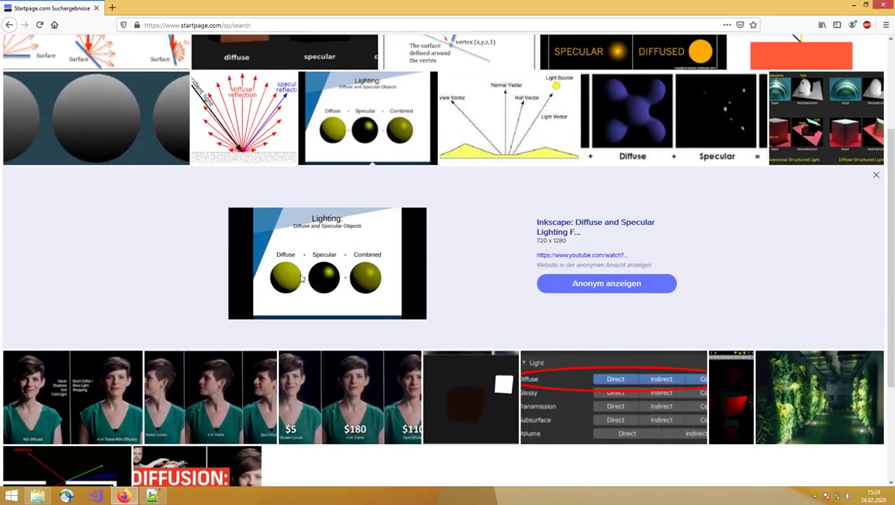
pyautogui.scroll(-3)
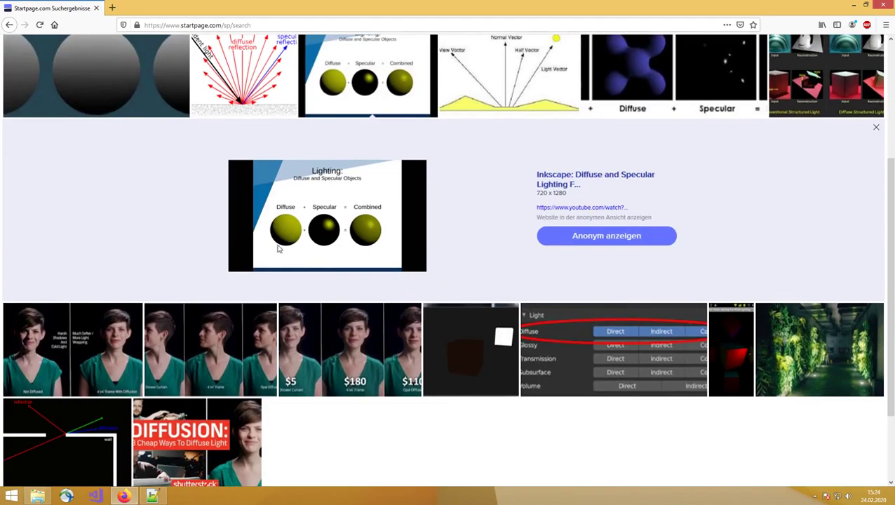
pyautogui.moveTo(286, 233)
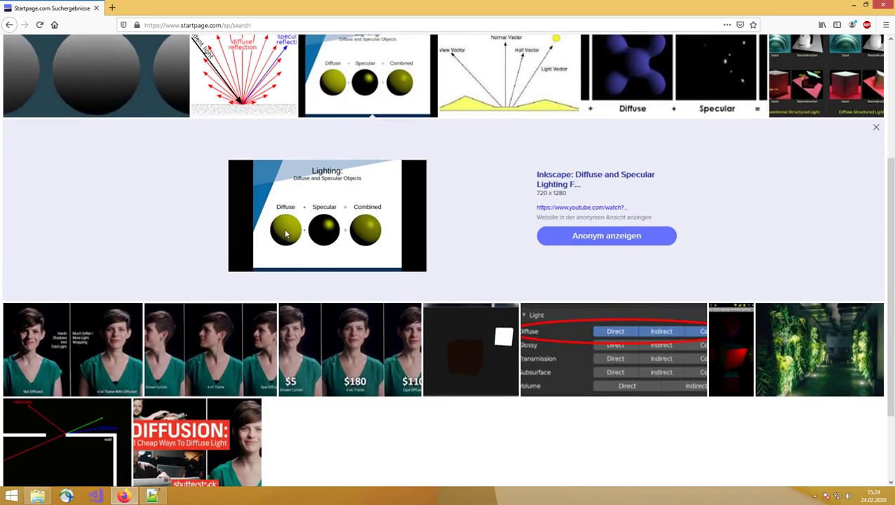
pyautogui.moveTo(283, 241)
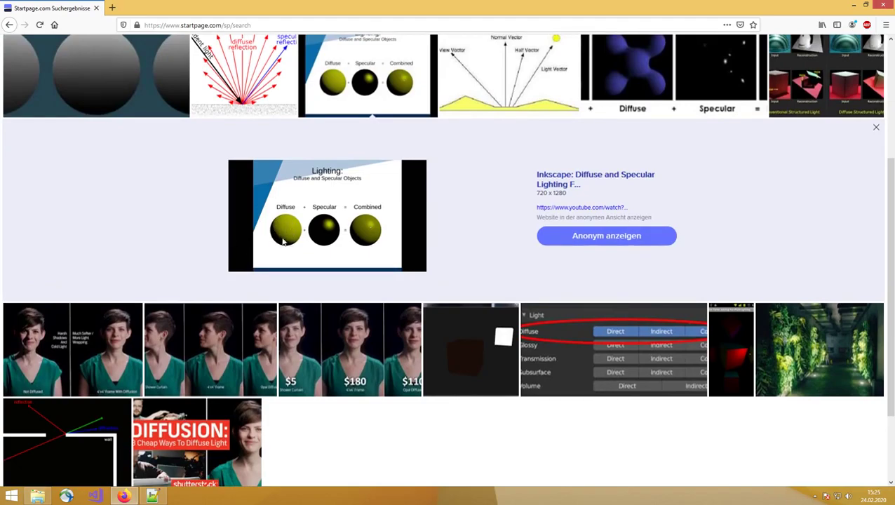
pyautogui.moveTo(278, 246)
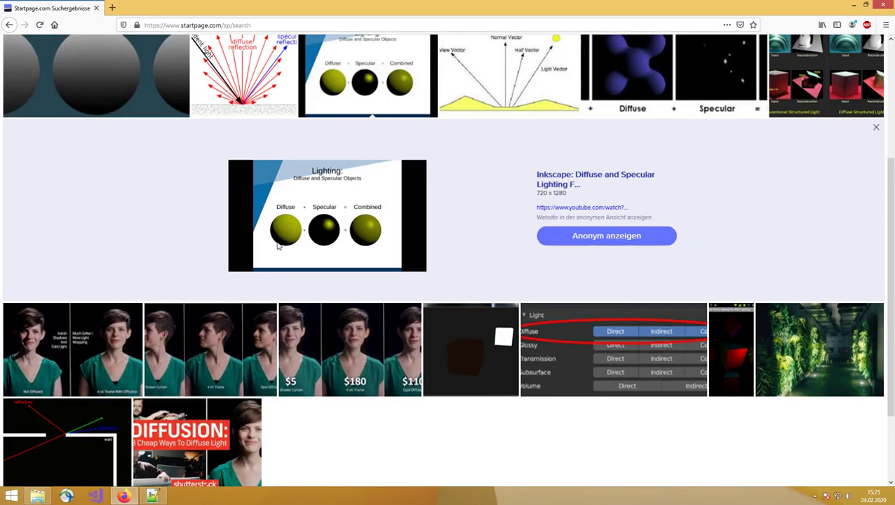
pyautogui.moveTo(297, 223)
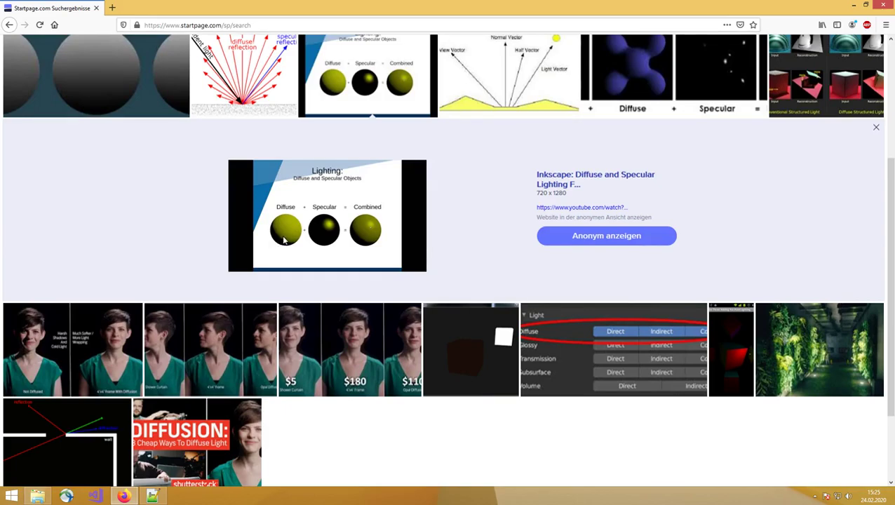
pyautogui.moveTo(280, 244)
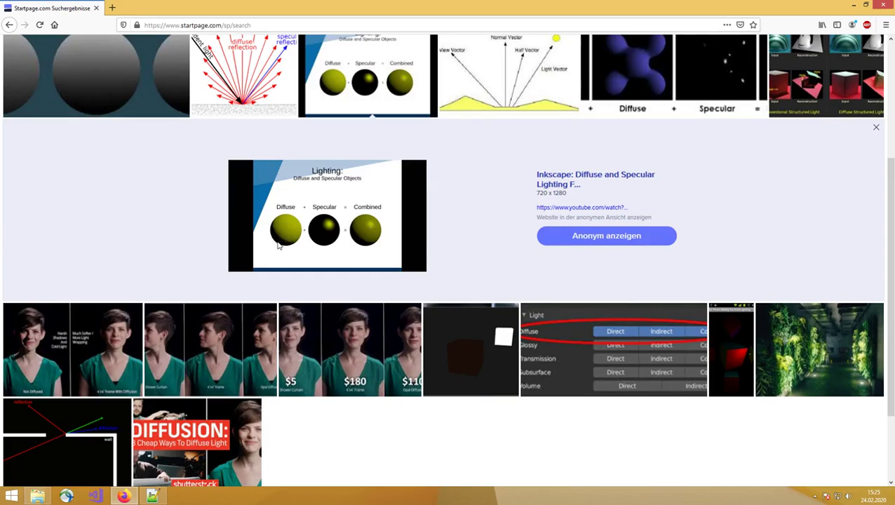
pyautogui.moveTo(326, 235)
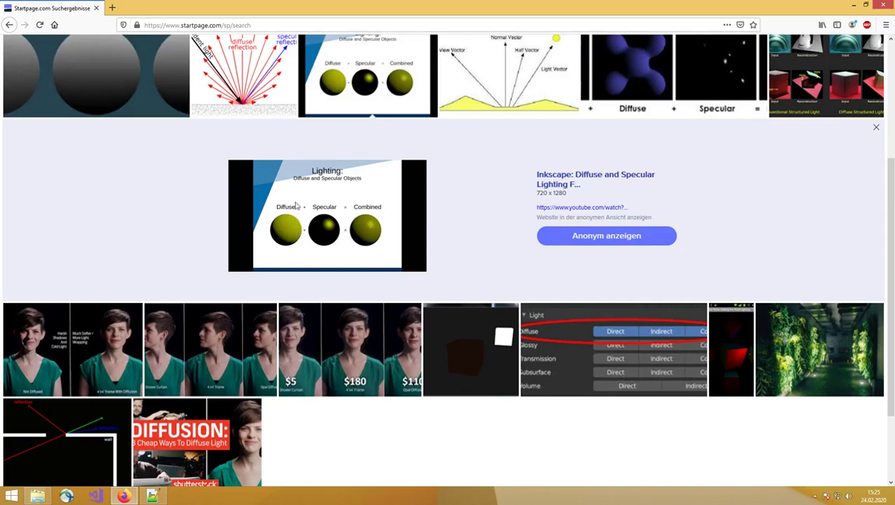
pyautogui.moveTo(361, 239)
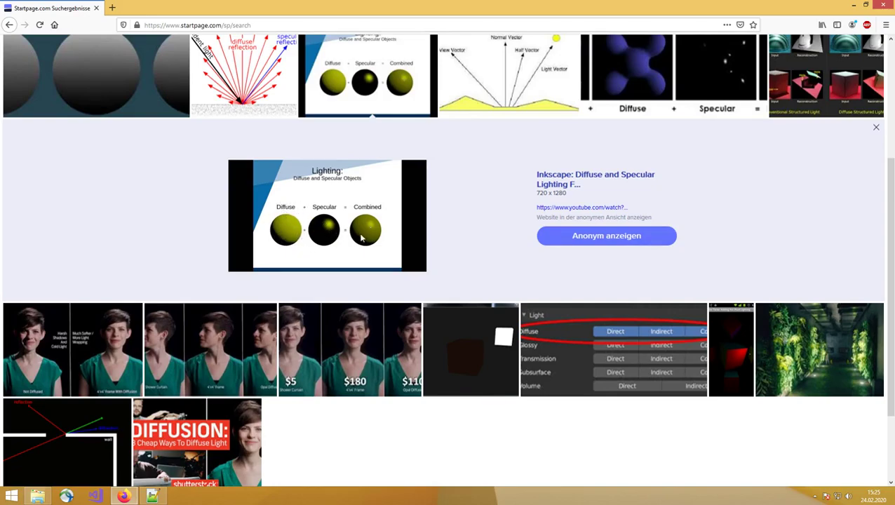
pyautogui.moveTo(370, 244)
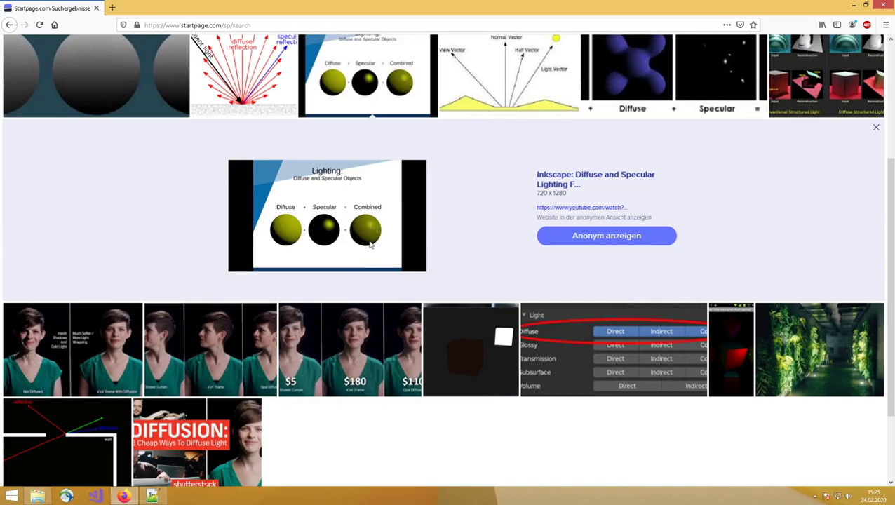
pyautogui.click(152, 496)
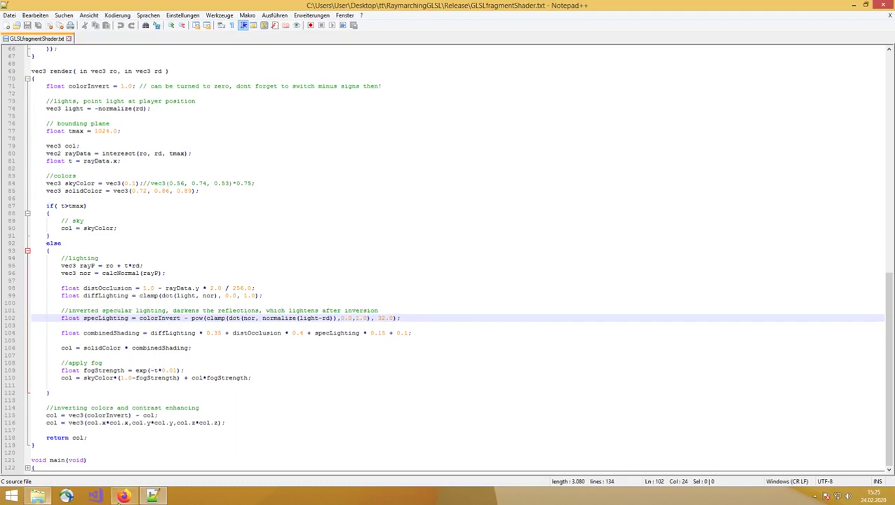
# Recheck the lighting illustrations and locate the colour-inversion line near the render function's end
pyautogui.click(123, 497)
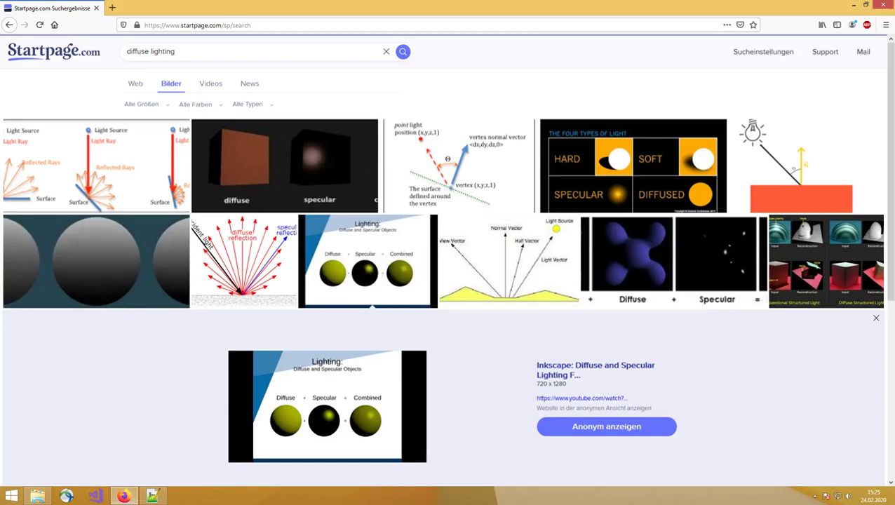
pyautogui.click(153, 497)
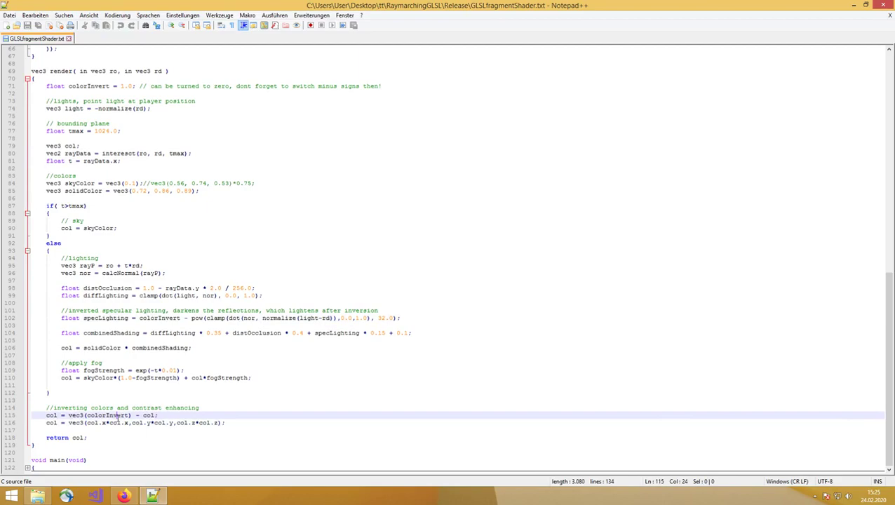
pyautogui.scroll(-3)
pyautogui.write('+')
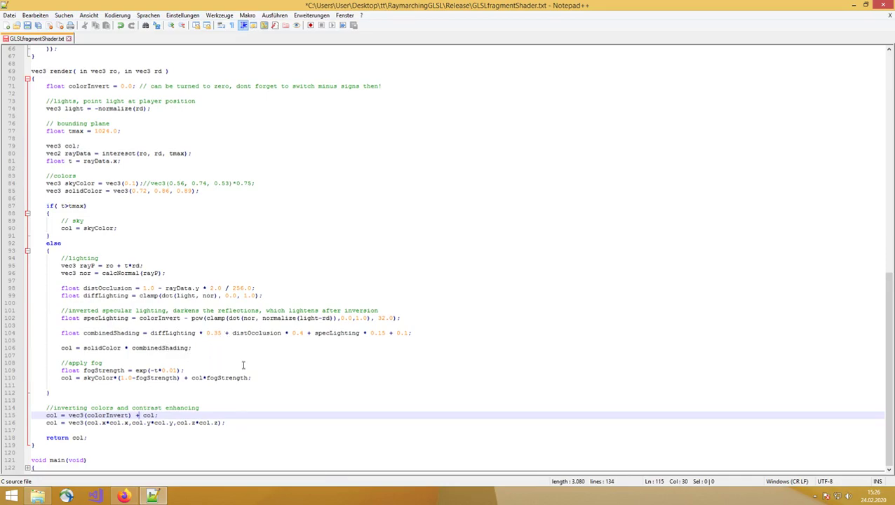
pyautogui.moveTo(257, 386)
pyautogui.write('+')
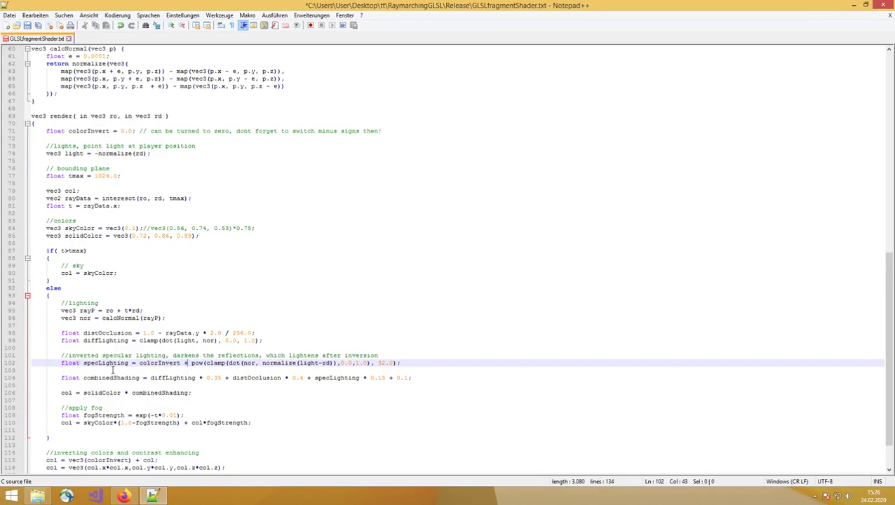
# Edit the specLighting expression on line 102 so specular highlights are no longer inverted
pyautogui.click(124, 496)
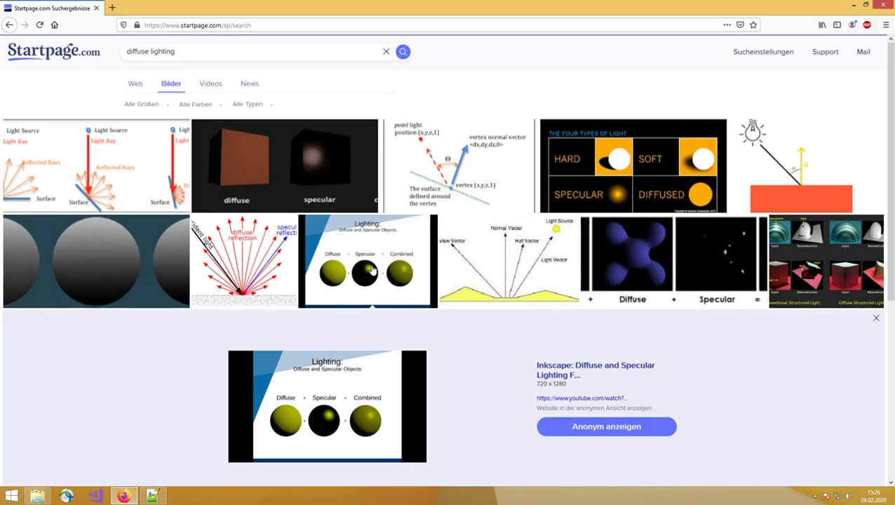
pyautogui.click(151, 496)
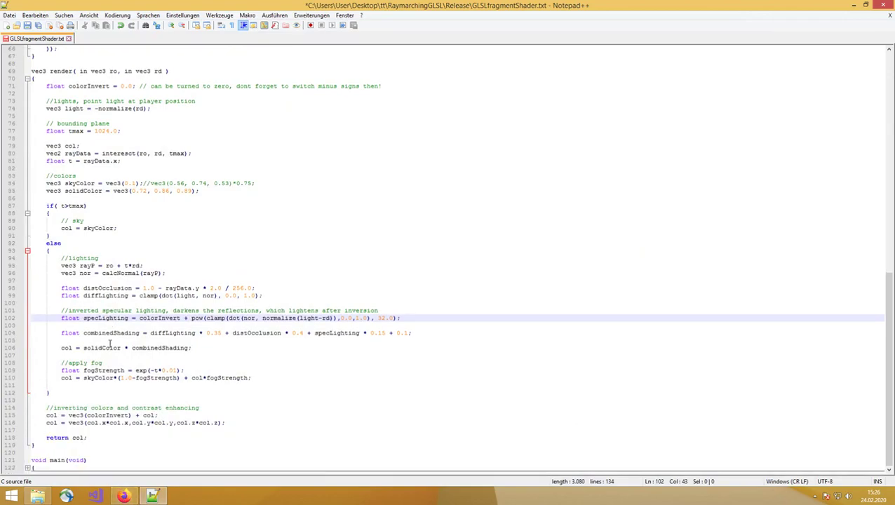
pyautogui.click(221, 295)
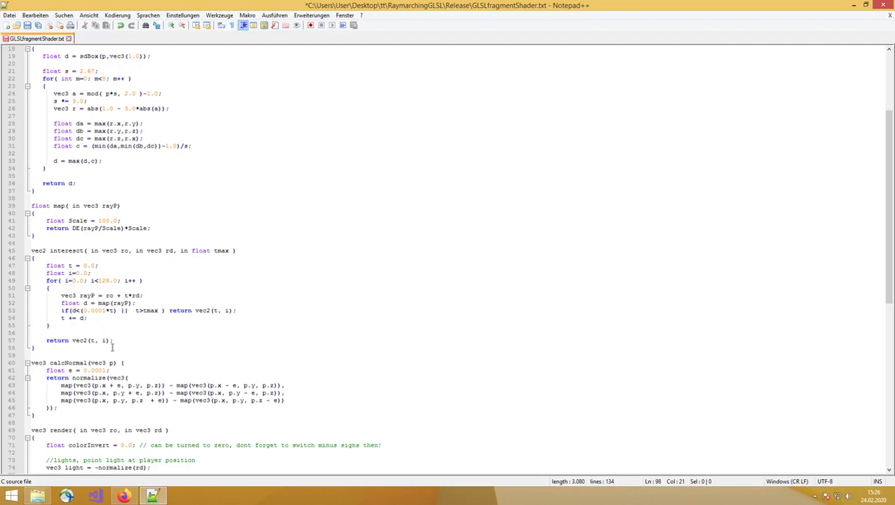
pyautogui.scroll(-3)
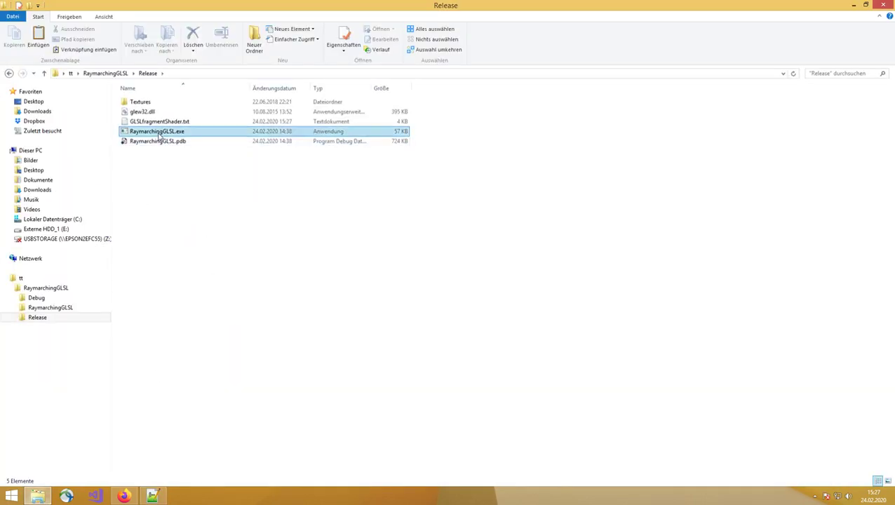
pyautogui.moveTo(157, 132)
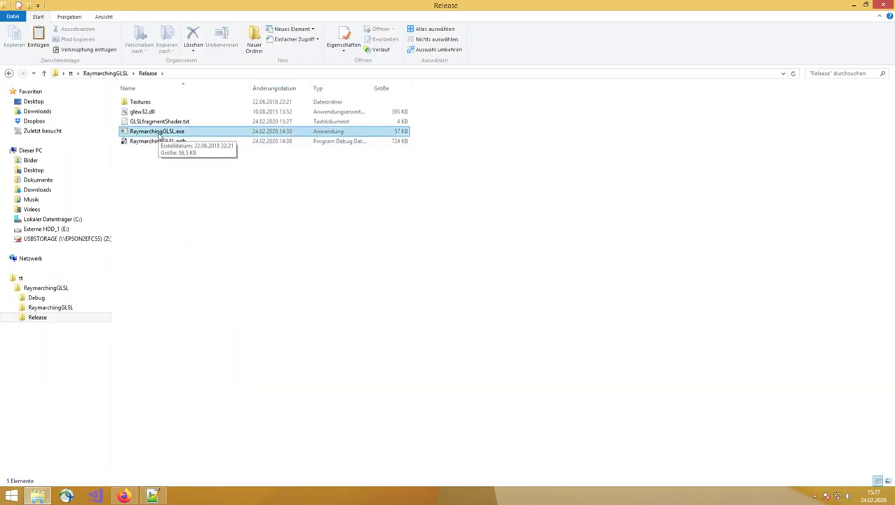
# Launch RaymarchingGLSL.exe from the Release folder
pyautogui.doubleClick(157, 132)
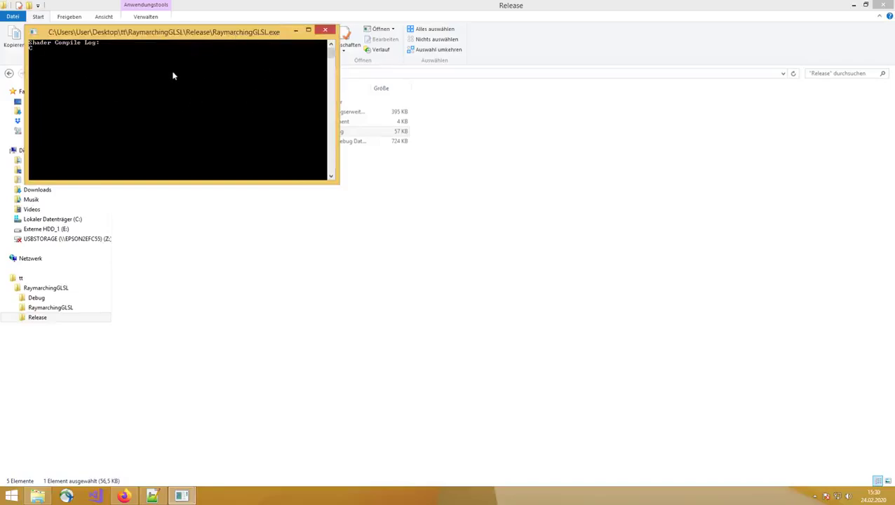
pyautogui.moveTo(251, 40)
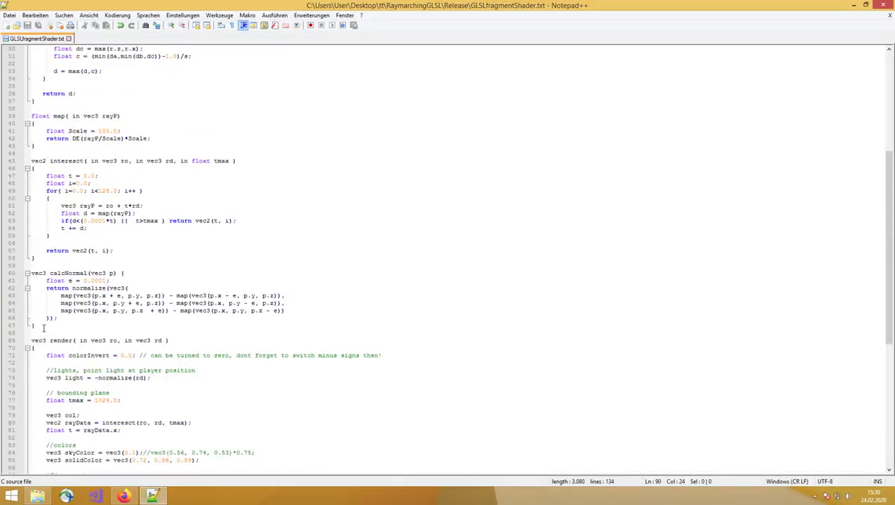
# Highlight the intersect function, review the uniforms, sdBox and DE functions, then clear the selection
pyautogui.moveTo(31, 272); pyautogui.dragTo(60, 317)
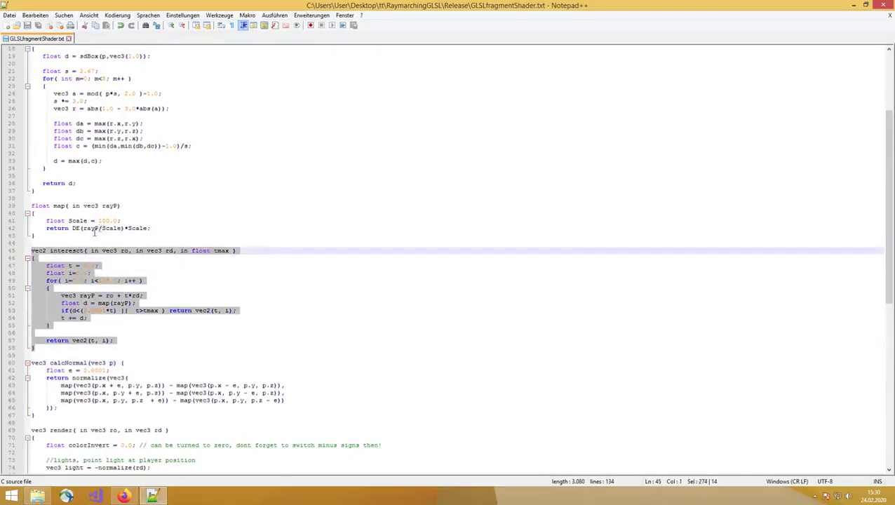
pyautogui.scroll(3)
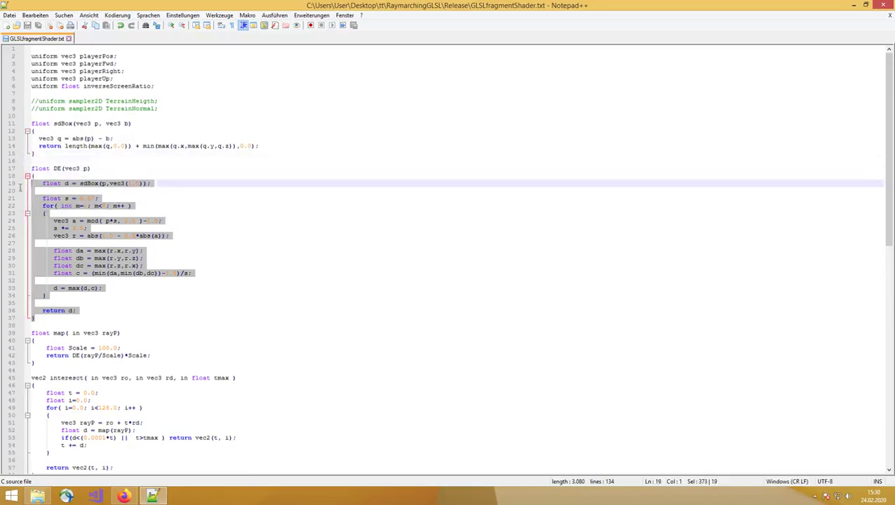
pyautogui.click(45, 310)
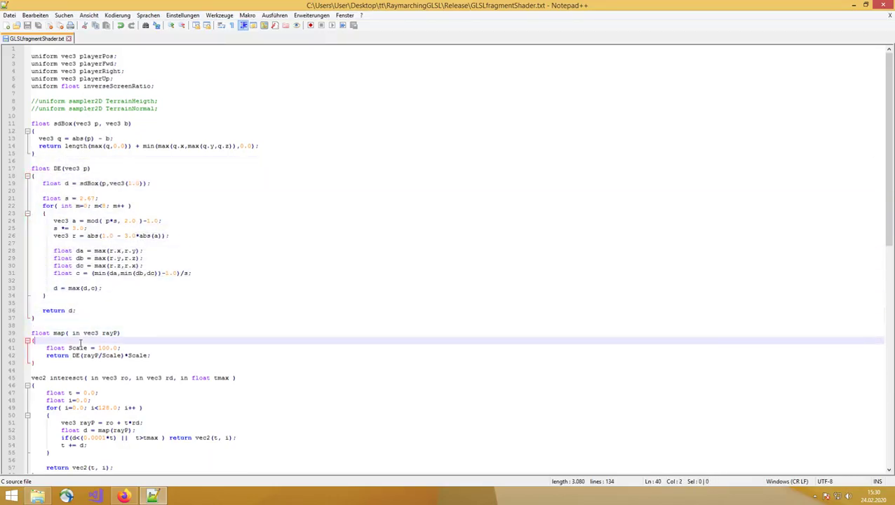
pyautogui.scroll(-3)
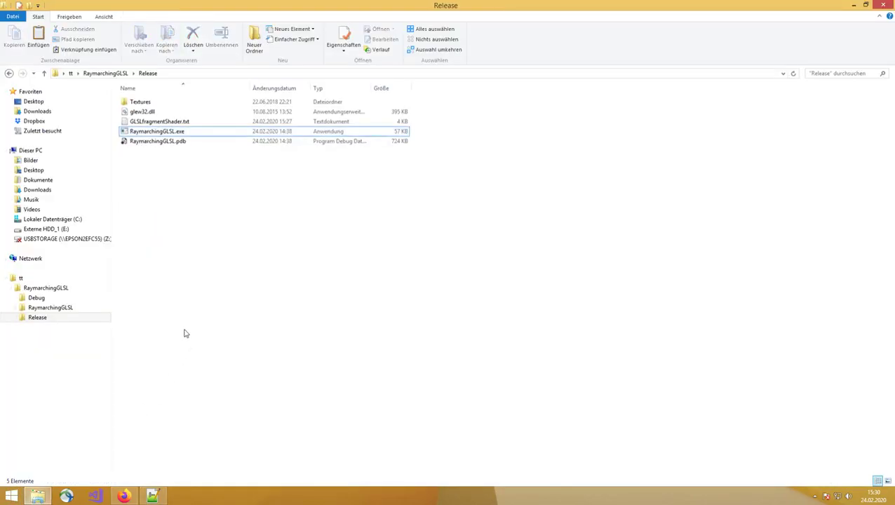
pyautogui.moveTo(197, 324)
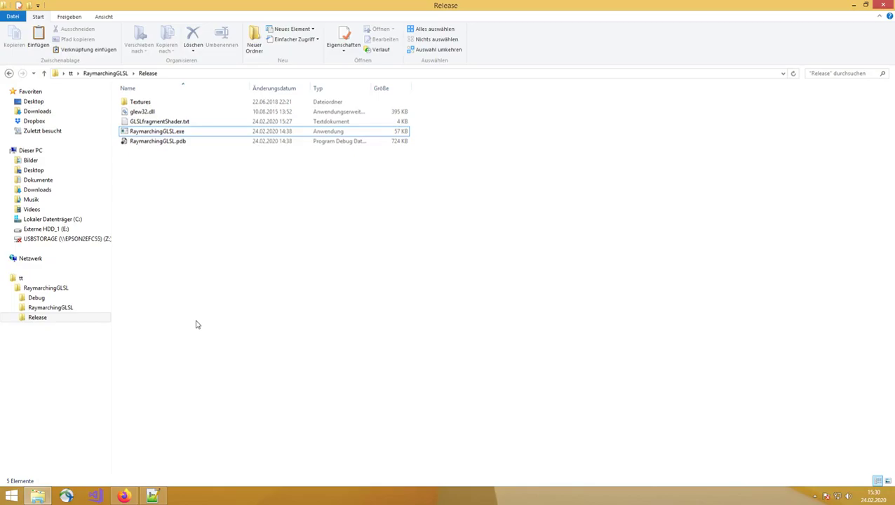